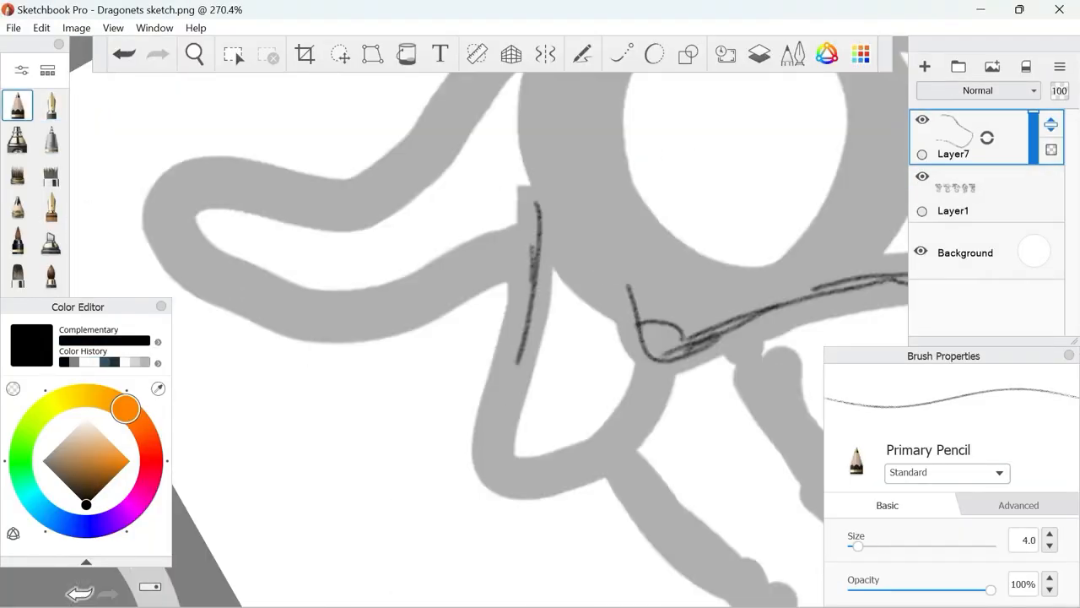
Sketch clean pencil lines for a dragon head—eye, horns and snout—over the gray rough on a new layer.
{"action": "left_click", "coordinate": [340, 54]}
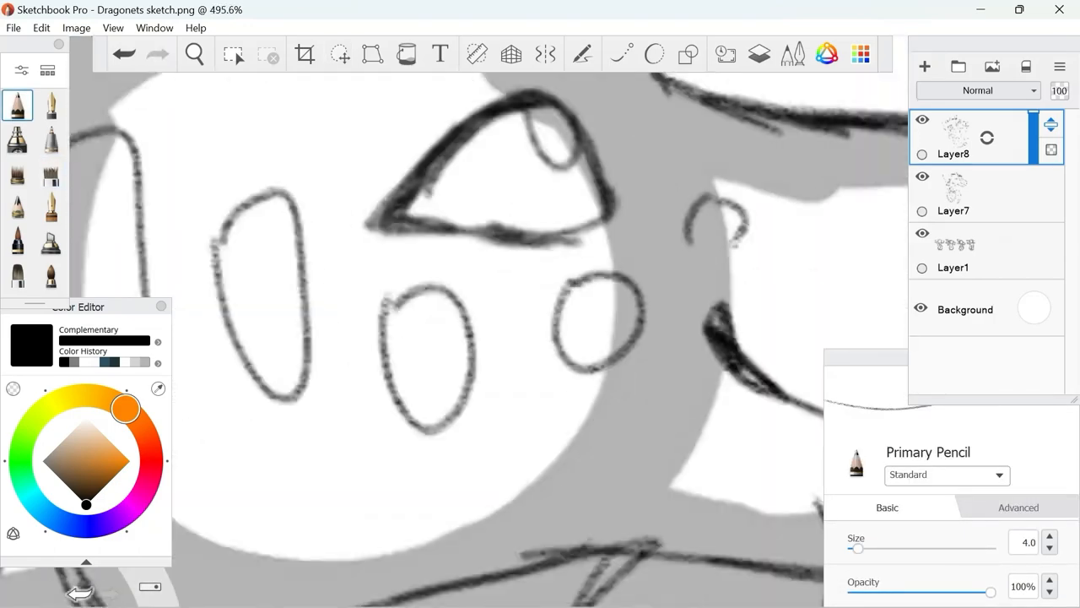
{"action": "left_click", "coordinate": [340, 54]}
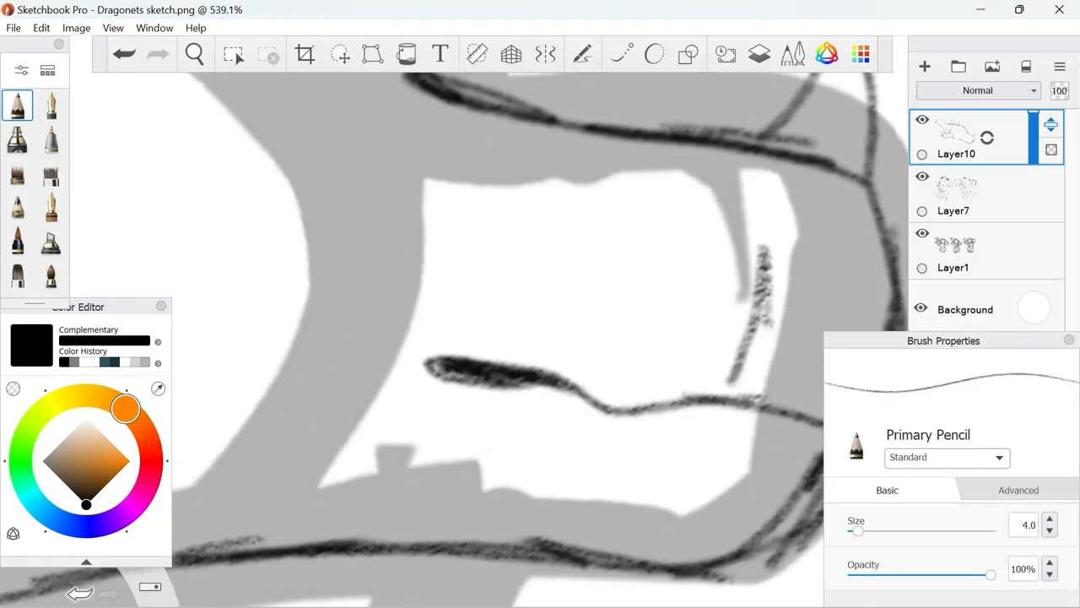
{"action": "left_click", "coordinate": [51, 172]}
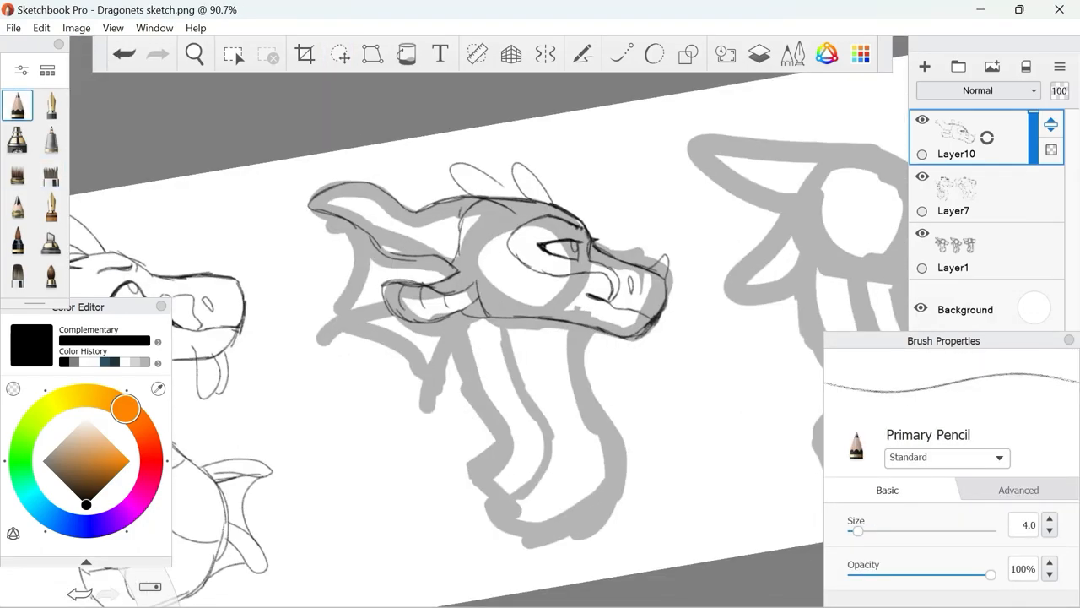
Ink the remaining four dragon heads on Layer7 and remove the gray rough sketch layers.
{"action": "scroll", "scroll_direction": "up", "scroll_amount": 3}
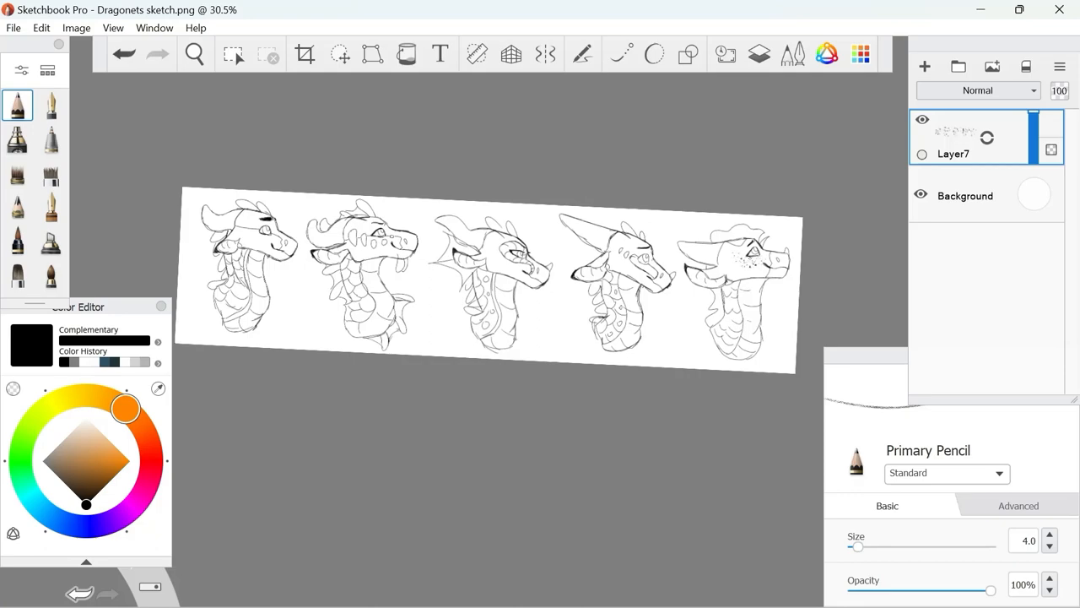
Copy the colored dragonet reference from the browser and paste it as a new layer above the line art.
{"action": "left_click", "coordinate": [304, 54]}
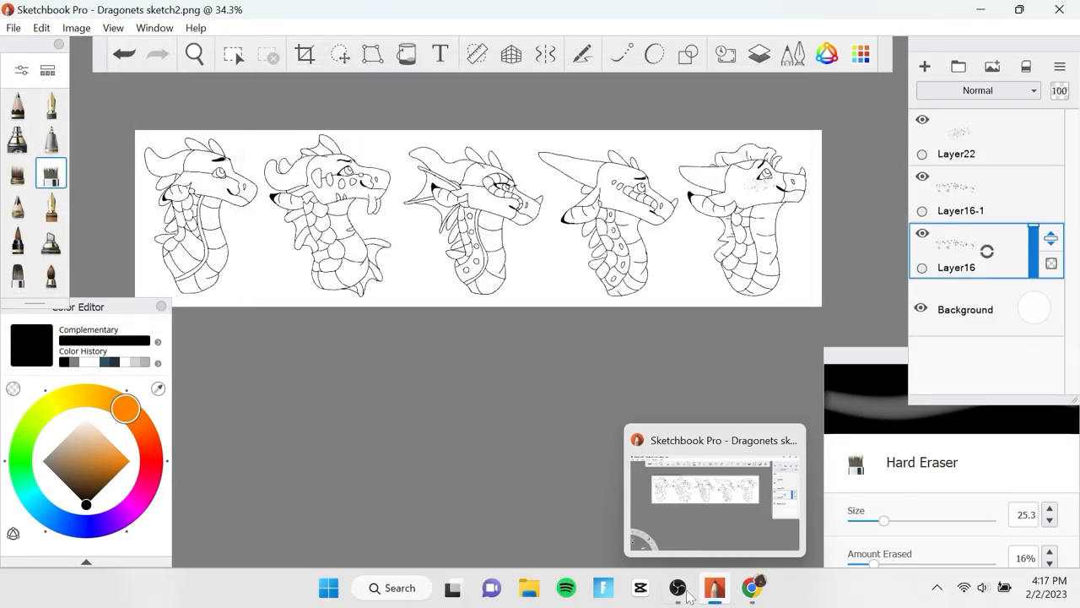
{"action": "left_click", "coordinate": [753, 588]}
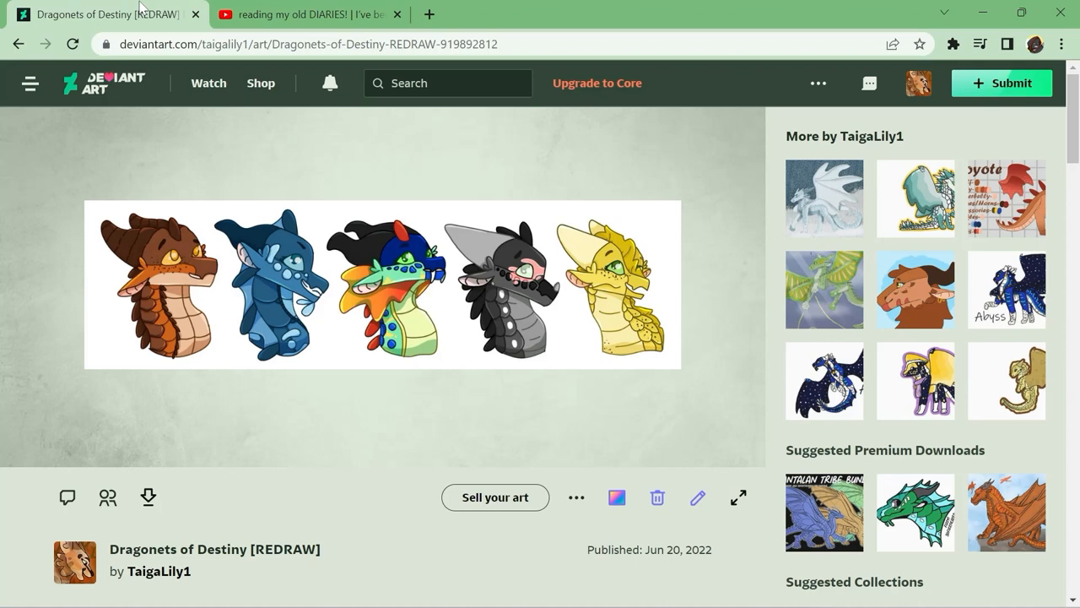
{"action": "key", "text": "alt+tab"}
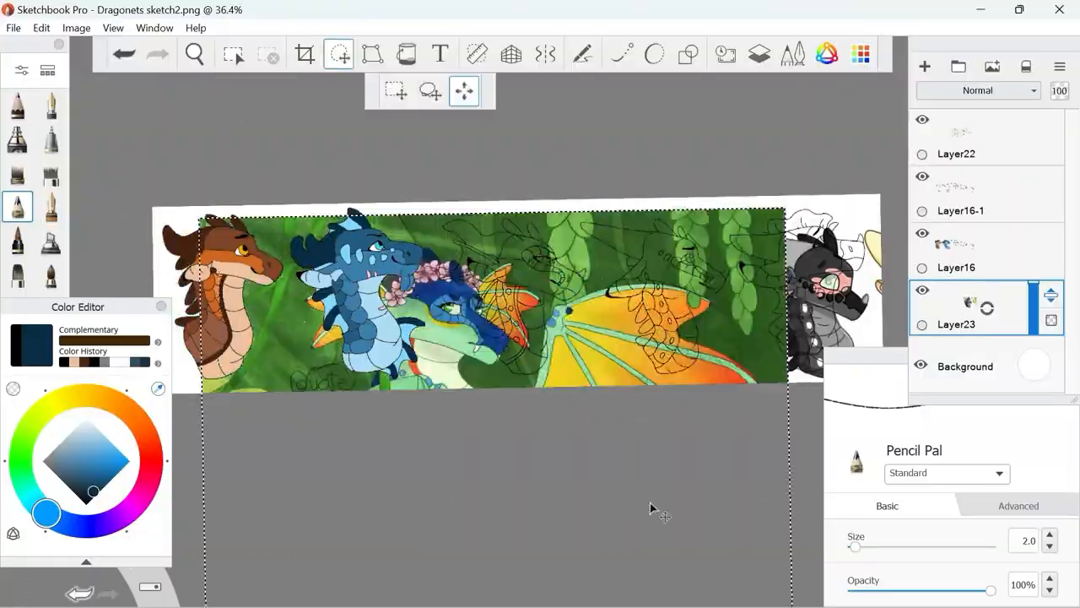
Fill the black dragon's head regions with flat gray and white tones using the Fill tool.
{"action": "left_click", "coordinate": [405, 54]}
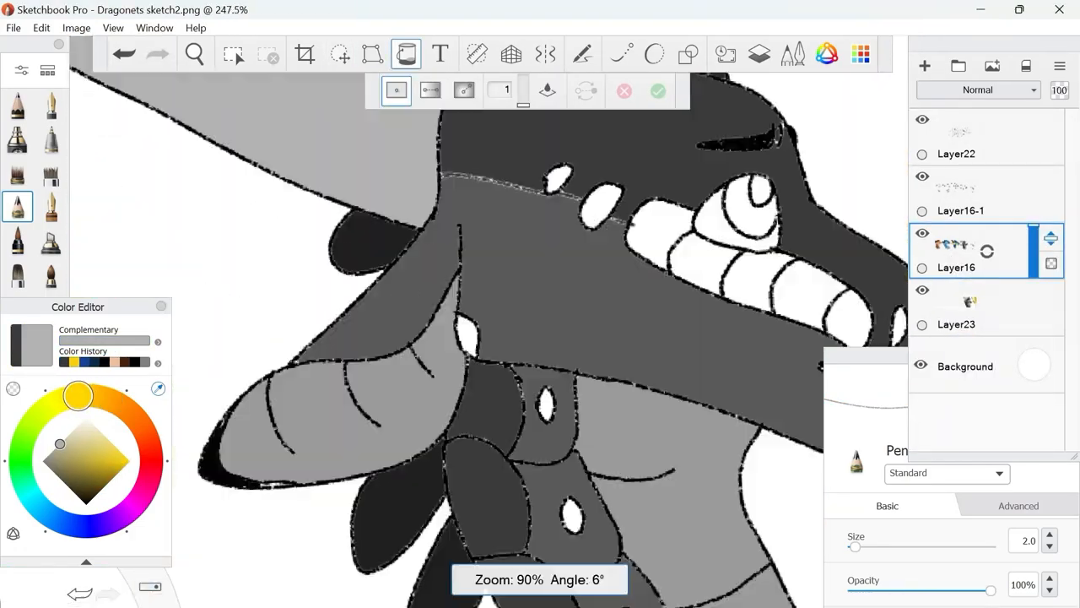
Shade all five dragons with Multiply/Overlay layers and add a gray grid layer behind the row.
{"action": "scroll", "scroll_direction": "down", "scroll_amount": 3}
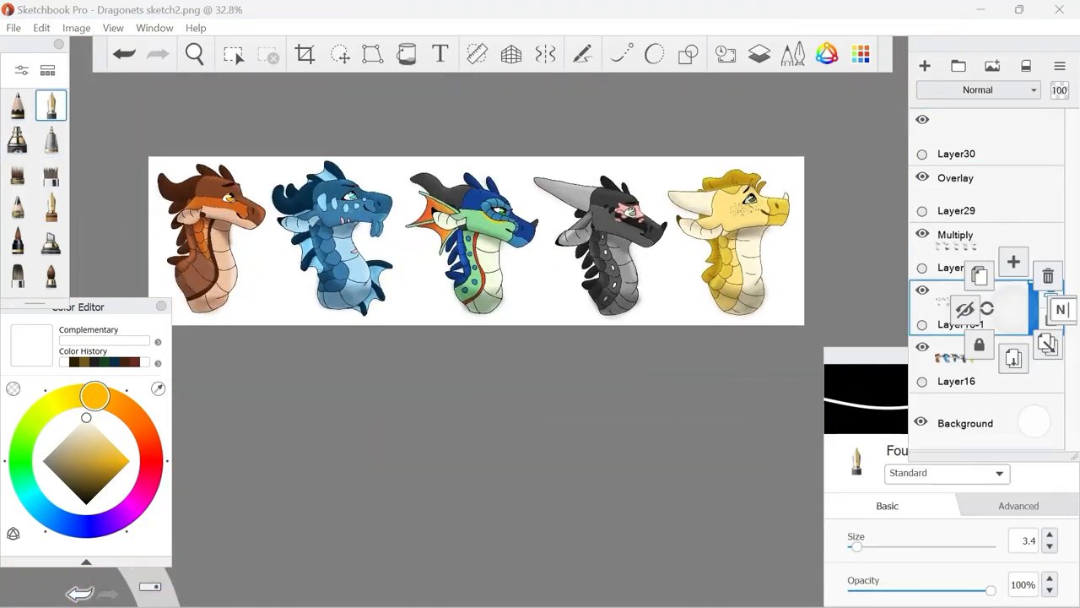
{"action": "left_click", "coordinate": [337, 54]}
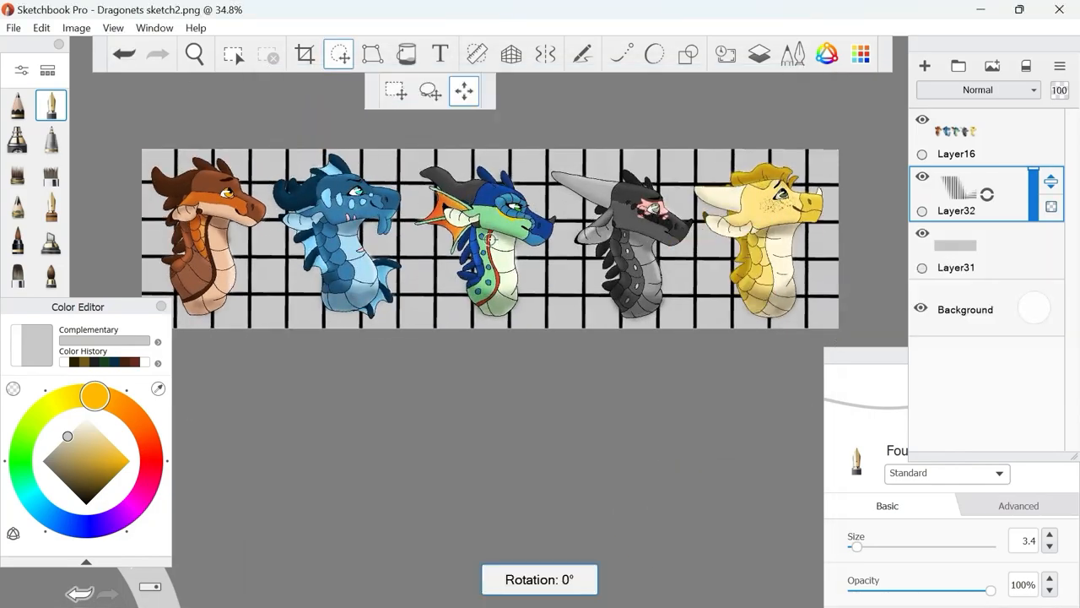
{"action": "left_click", "coordinate": [689, 54]}
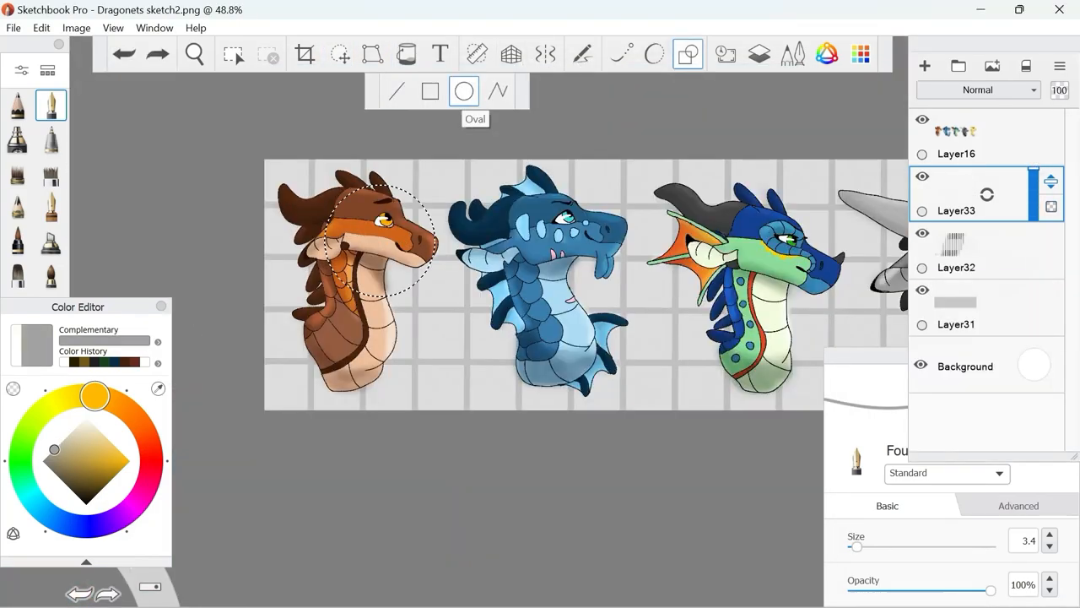